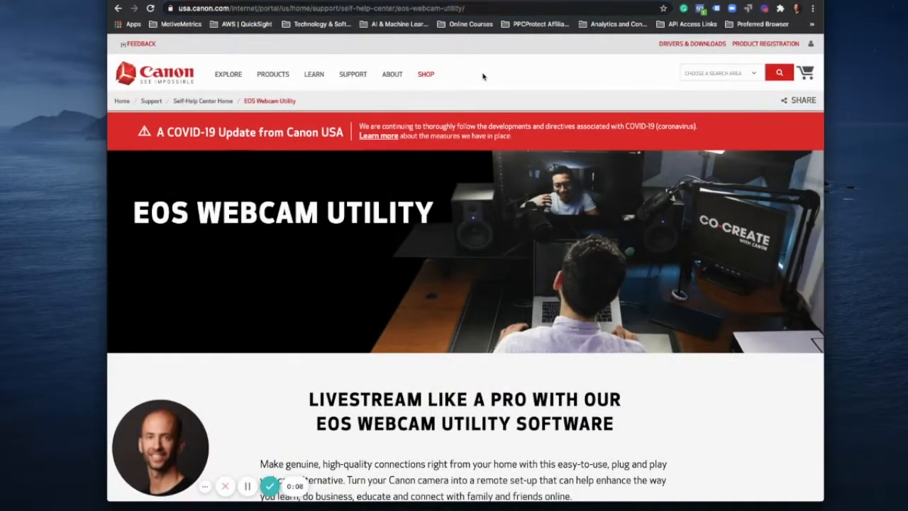
Step: Scroll the EOS Webcam Utility page to the 'Choose Your Operating System' section
{"action": "scroll", "scroll_direction": "down", "scroll_amount": 3}
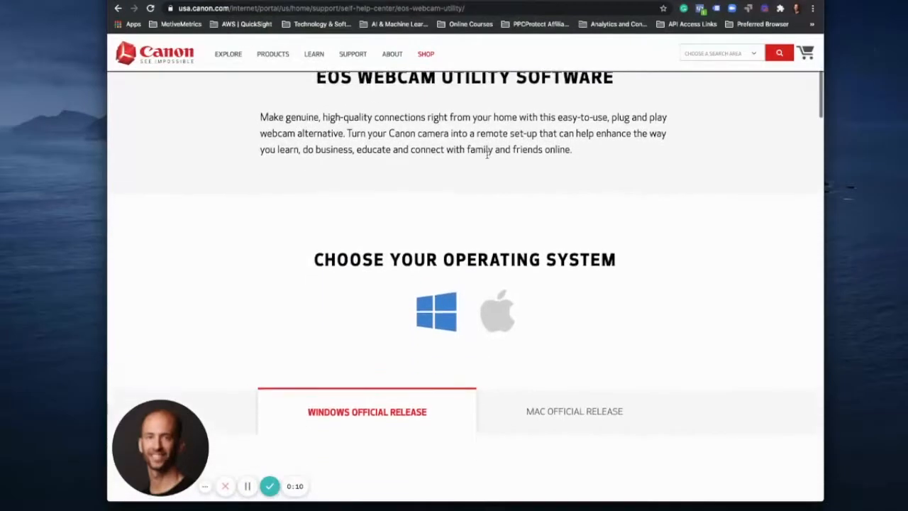
{"action": "scroll", "scroll_direction": "down", "scroll_amount": 3}
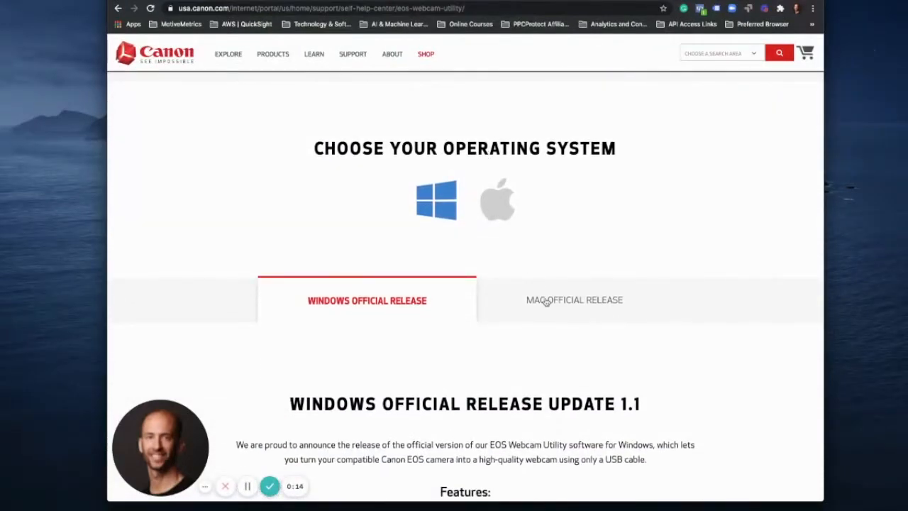
Step: Choose the Mac Official Release and scroll to the Software Download Instructions
{"action": "left_click", "coordinate": [574, 300]}
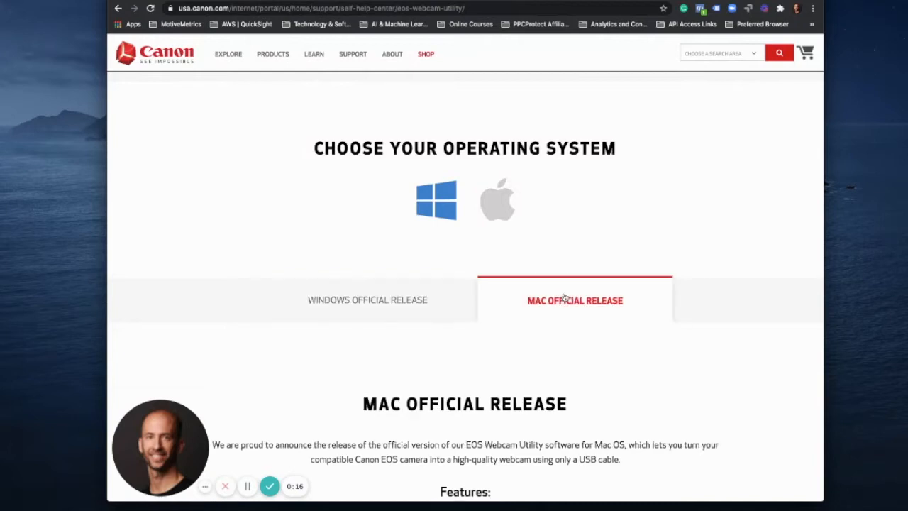
{"action": "scroll", "scroll_direction": "down", "scroll_amount": 3}
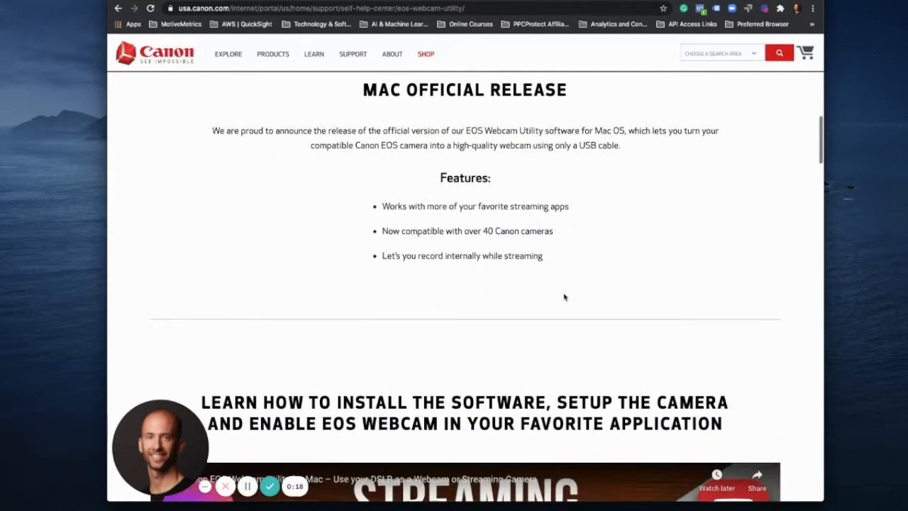
{"action": "scroll", "scroll_direction": "down", "scroll_amount": 3}
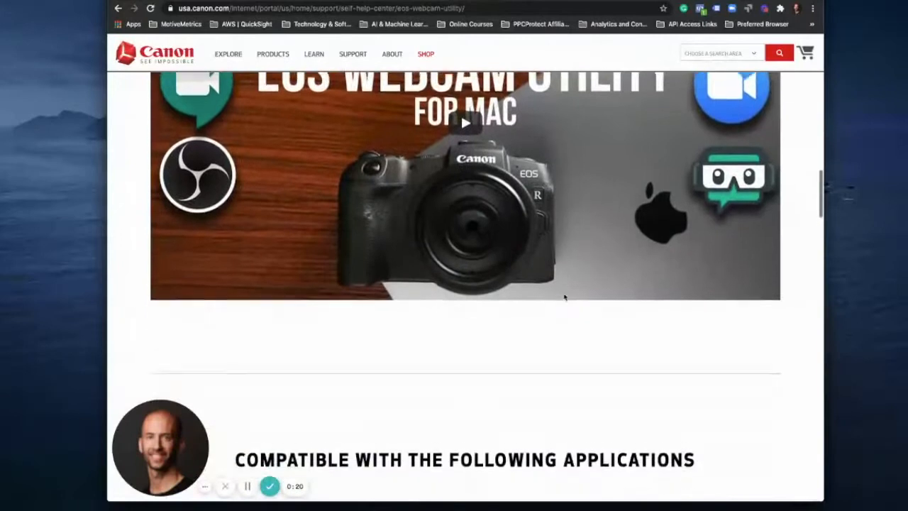
{"action": "scroll", "scroll_direction": "down", "scroll_amount": 3}
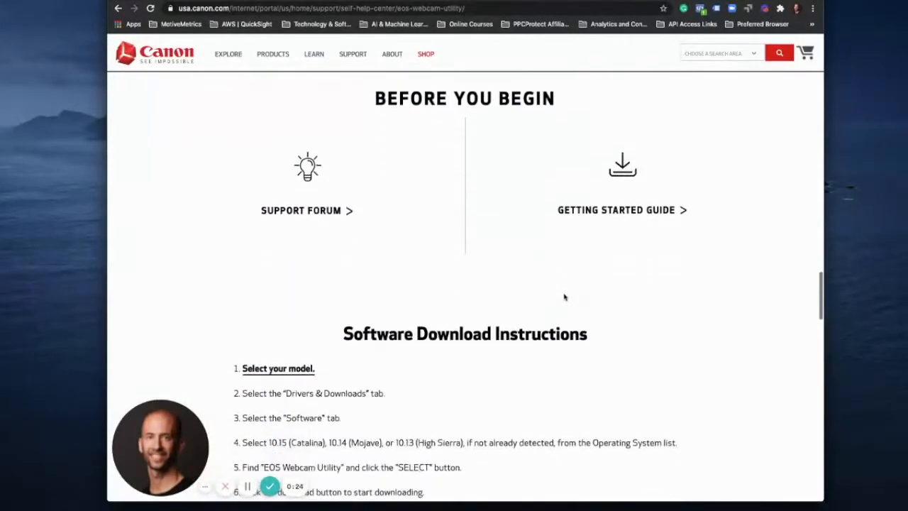
Step: Select 'EOS Webcam Utility' in step 5 and scroll to the EOS Digital Cameras model list
{"action": "scroll", "scroll_direction": "down", "scroll_amount": 3}
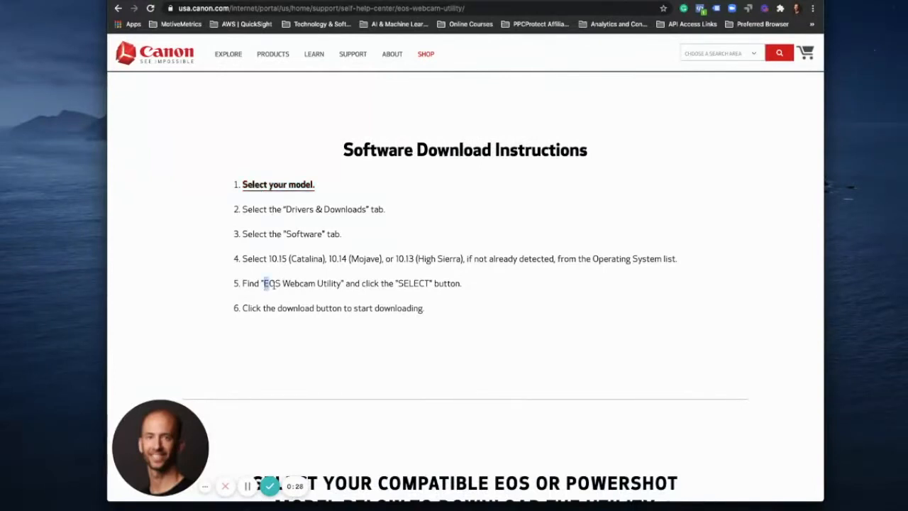
{"action": "double_click", "coordinate": [301, 284]}
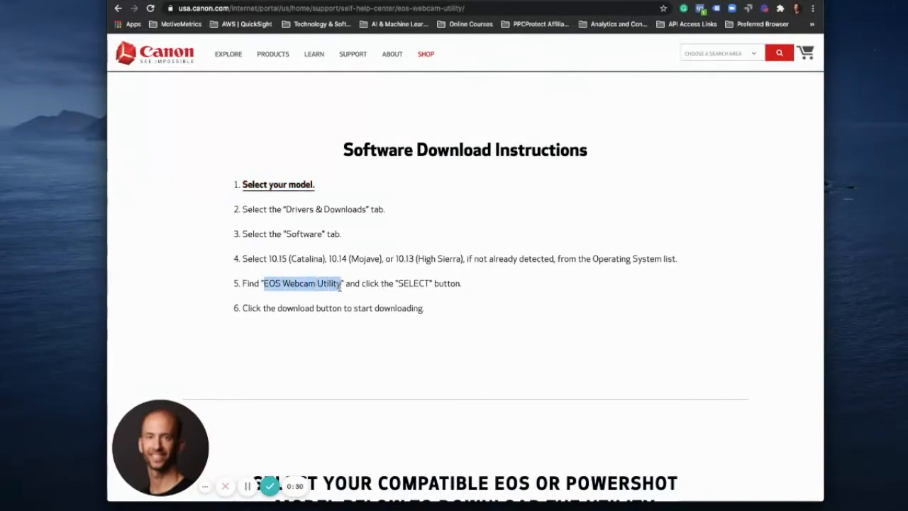
{"action": "scroll", "scroll_direction": "down", "scroll_amount": 3}
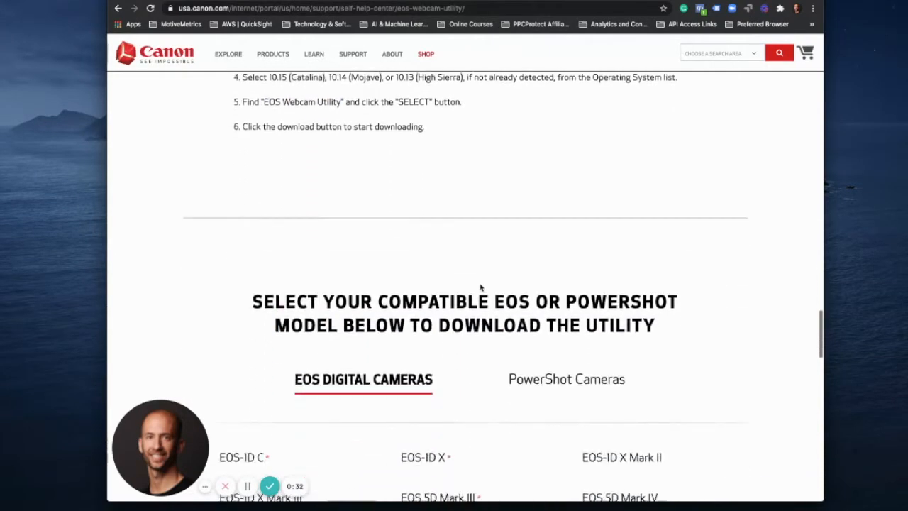
{"action": "scroll", "scroll_direction": "down", "scroll_amount": 3}
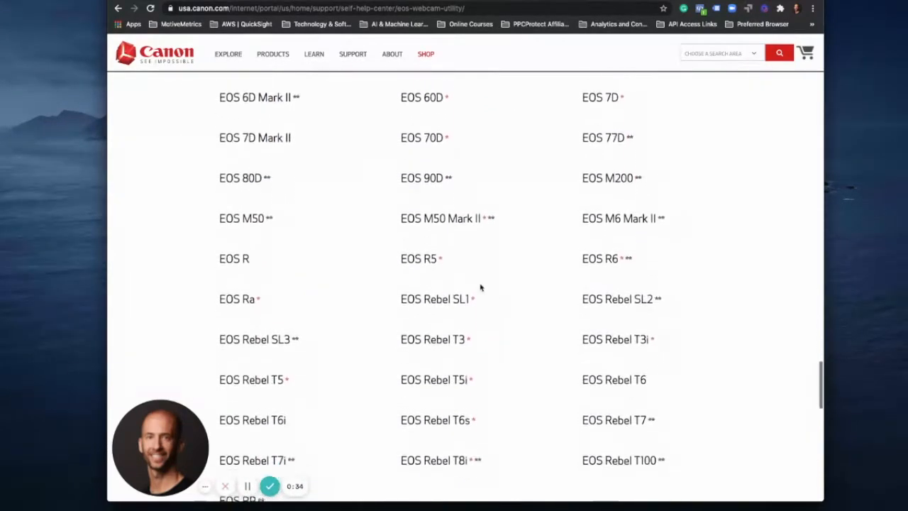